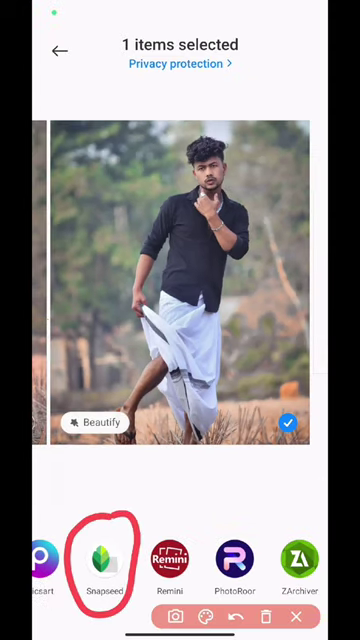
- Send the portrait photo from Gallery to Snapseed and display its Tools menu
left_click(100, 557)
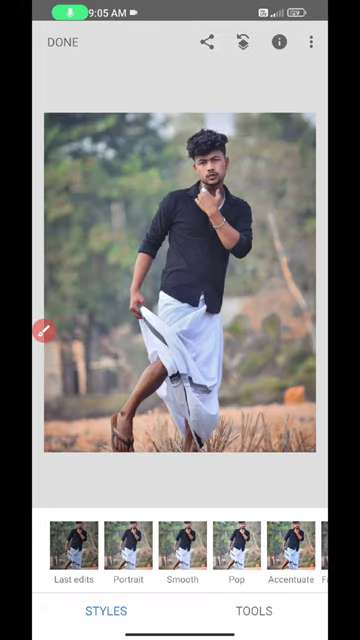
left_click(253, 610)
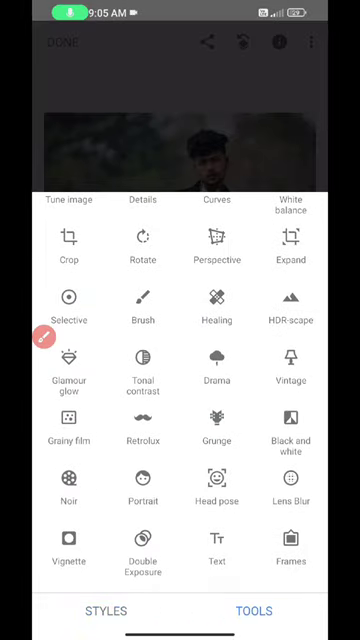